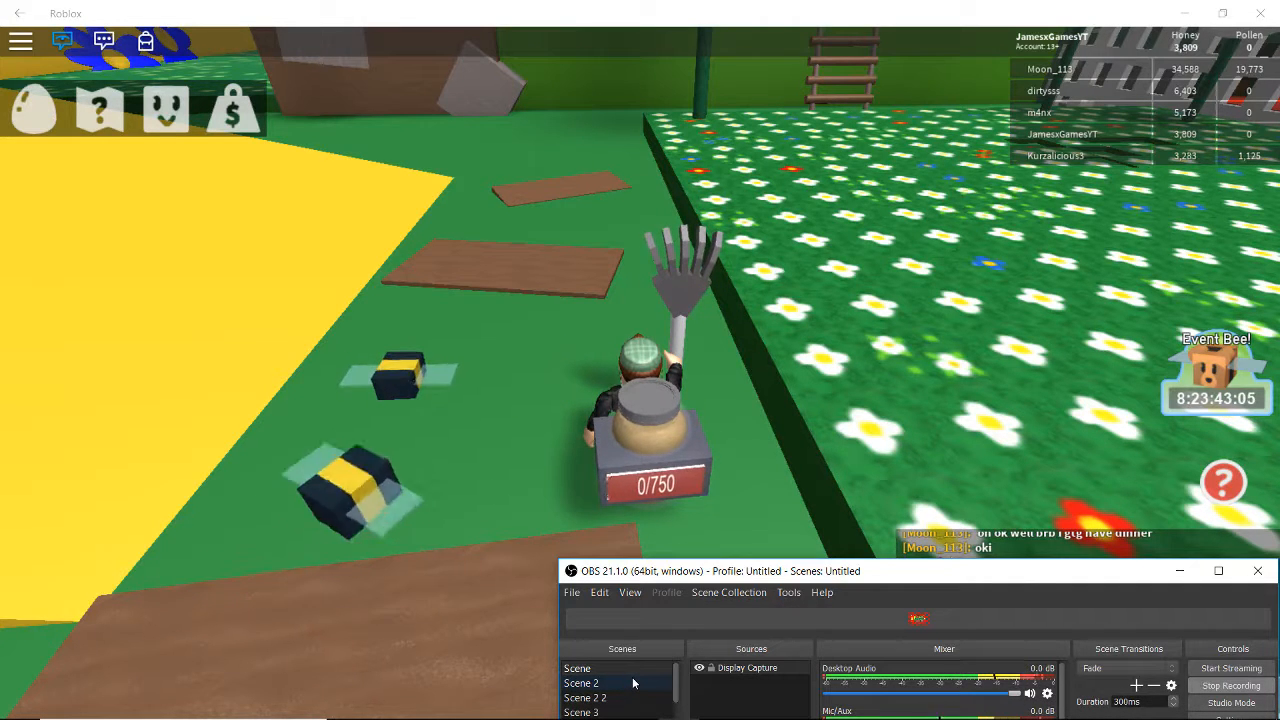
Step: Refocus the Roblox window and collect pollen in the flower field, reaching 158 of 750
click(577, 667)
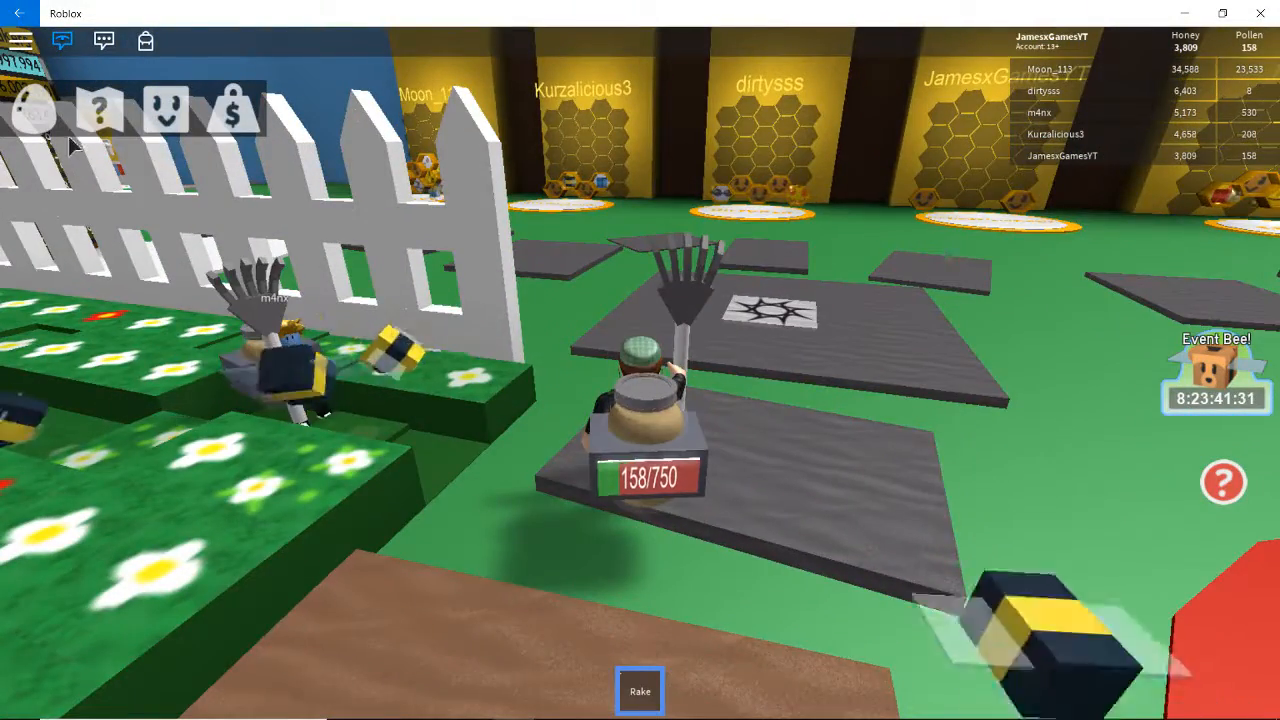
Step: Walk to your hive and open the Tutorial from the ? help icon
click(99, 108)
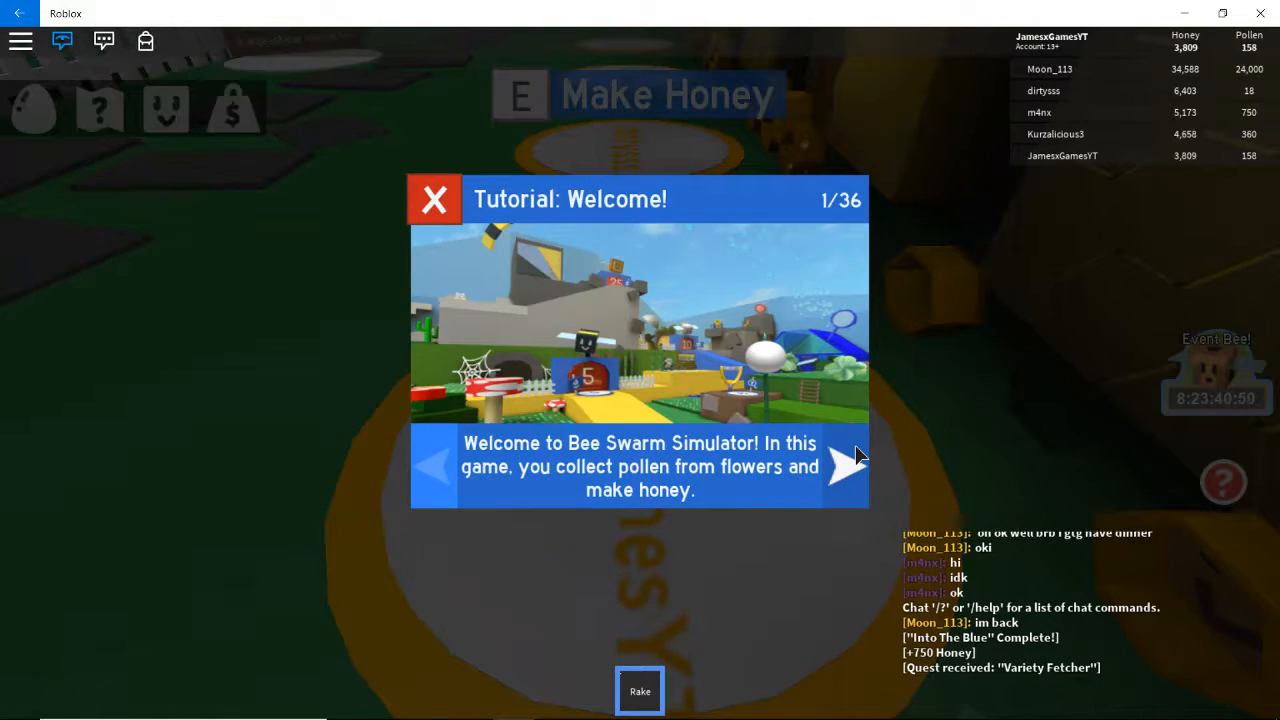
Step: Page the tutorial forward to the Bee Abilities page, then close it
click(845, 467)
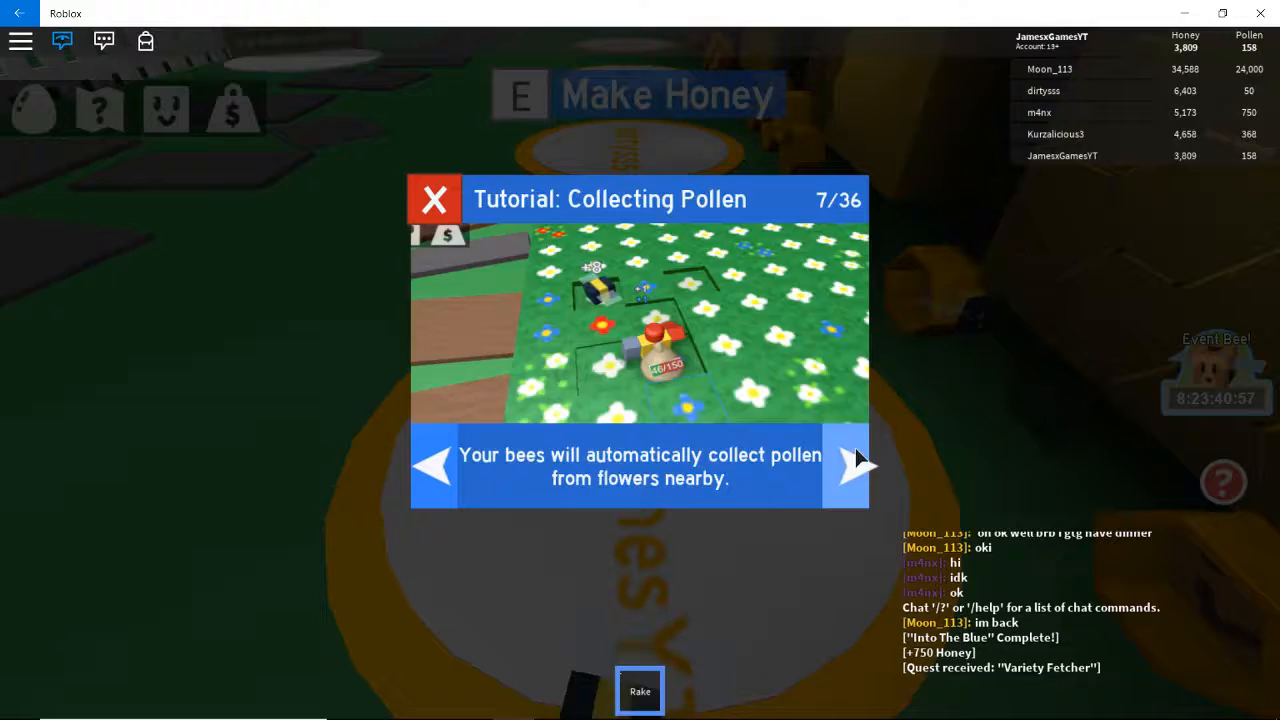
click(848, 466)
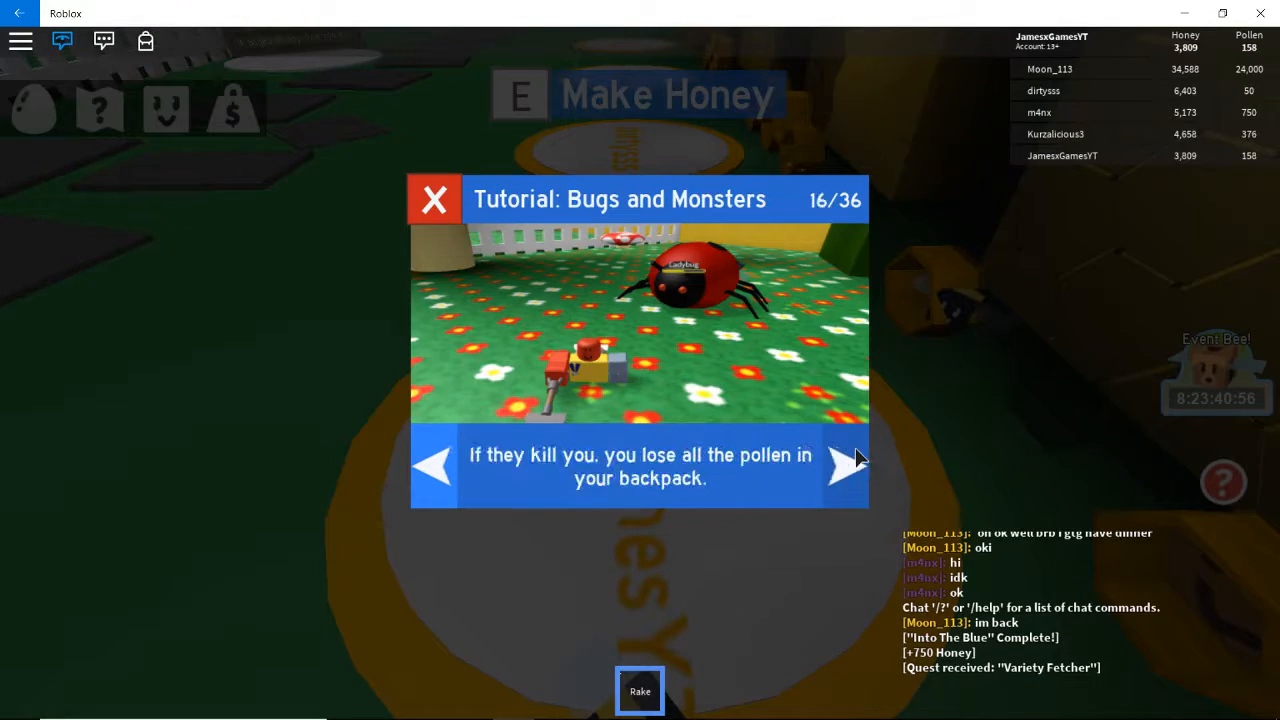
click(846, 465)
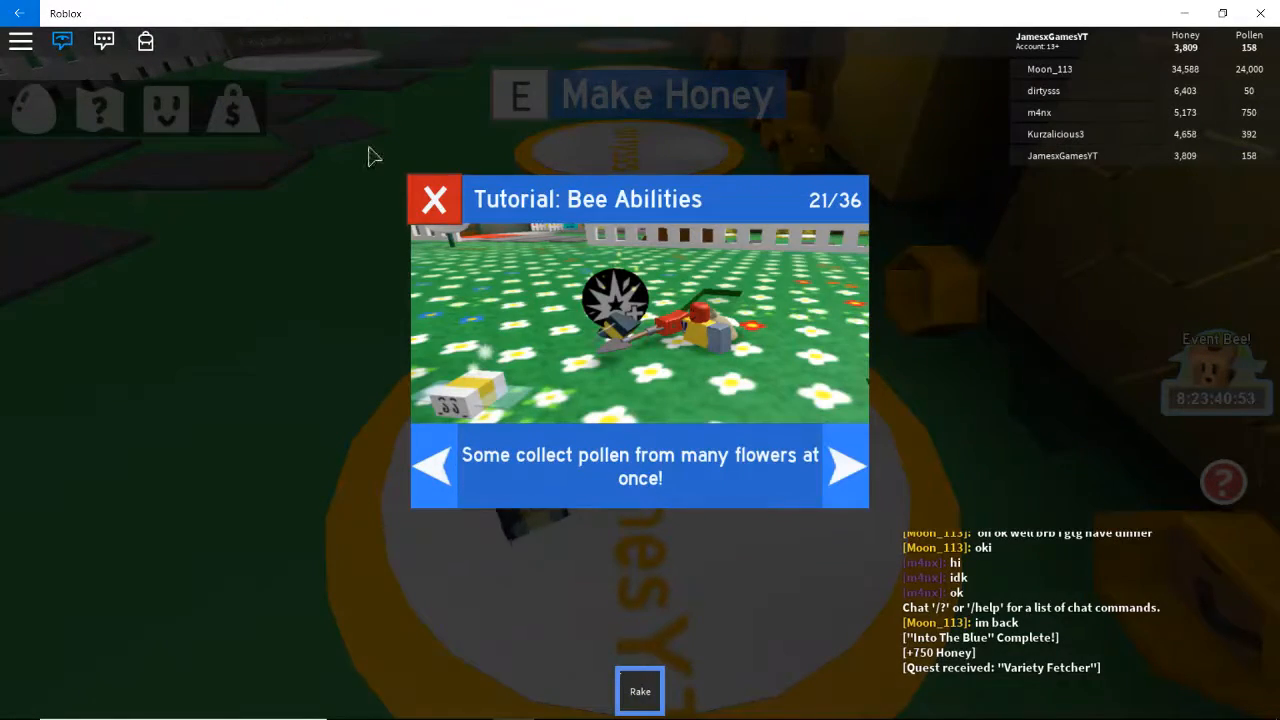
click(434, 199)
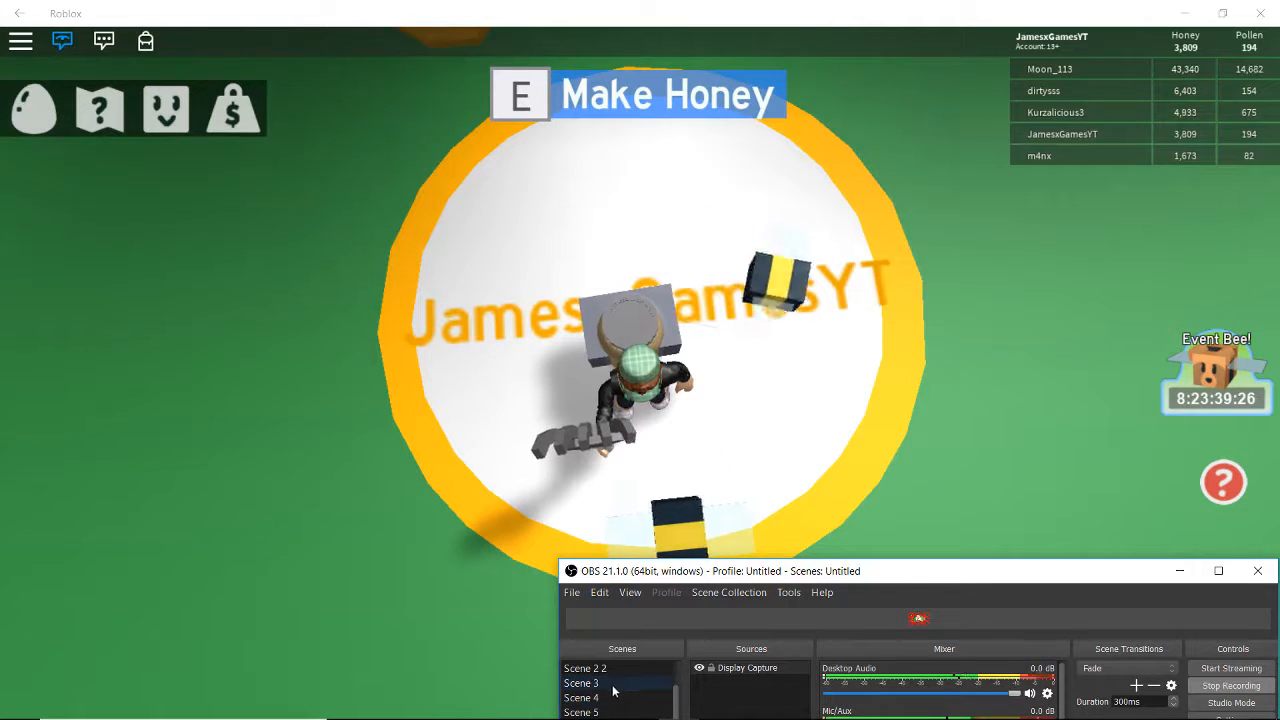
Step: Switch OBS to Scene 2 to show the '(which im doing right now,)' caption, then back to Scene
click(581, 697)
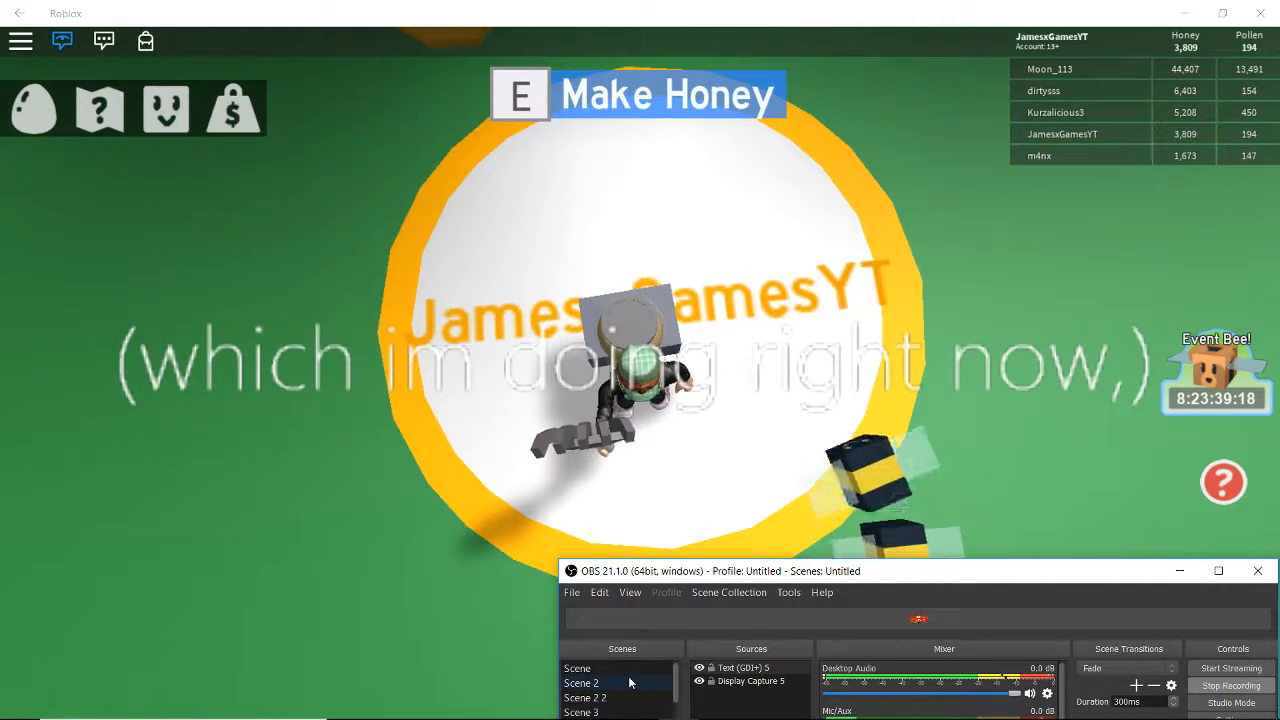
click(577, 668)
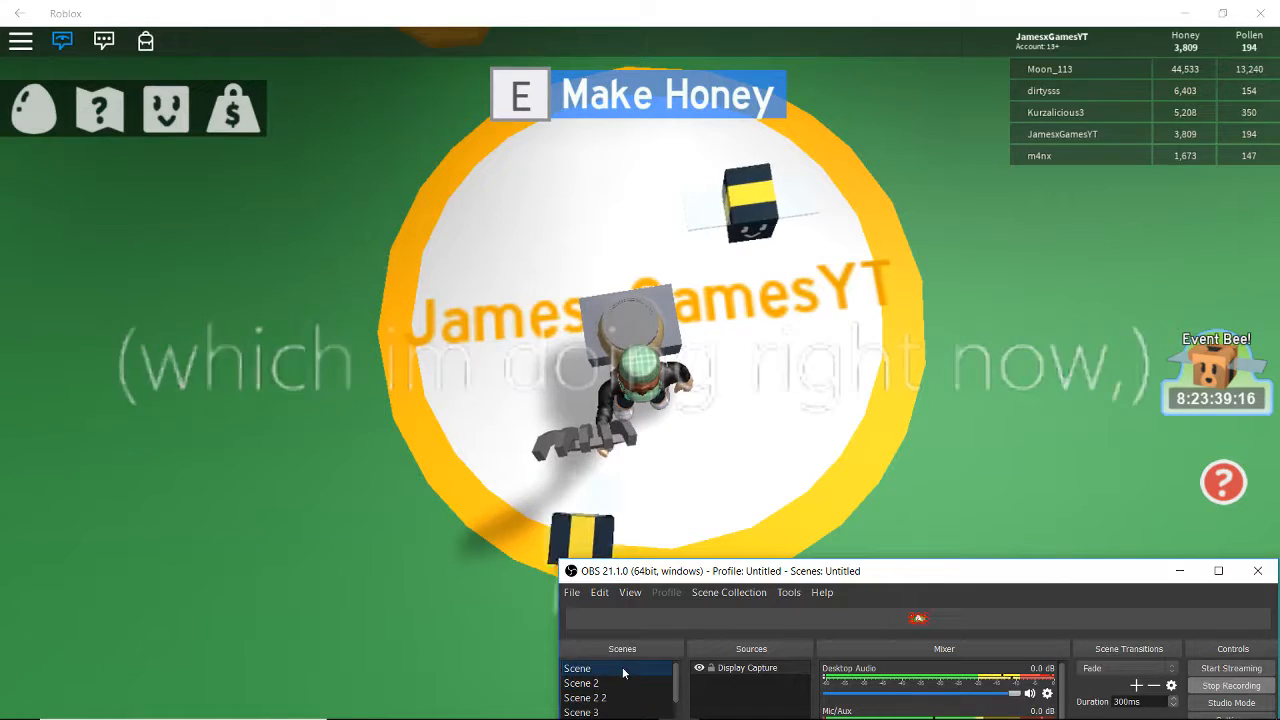